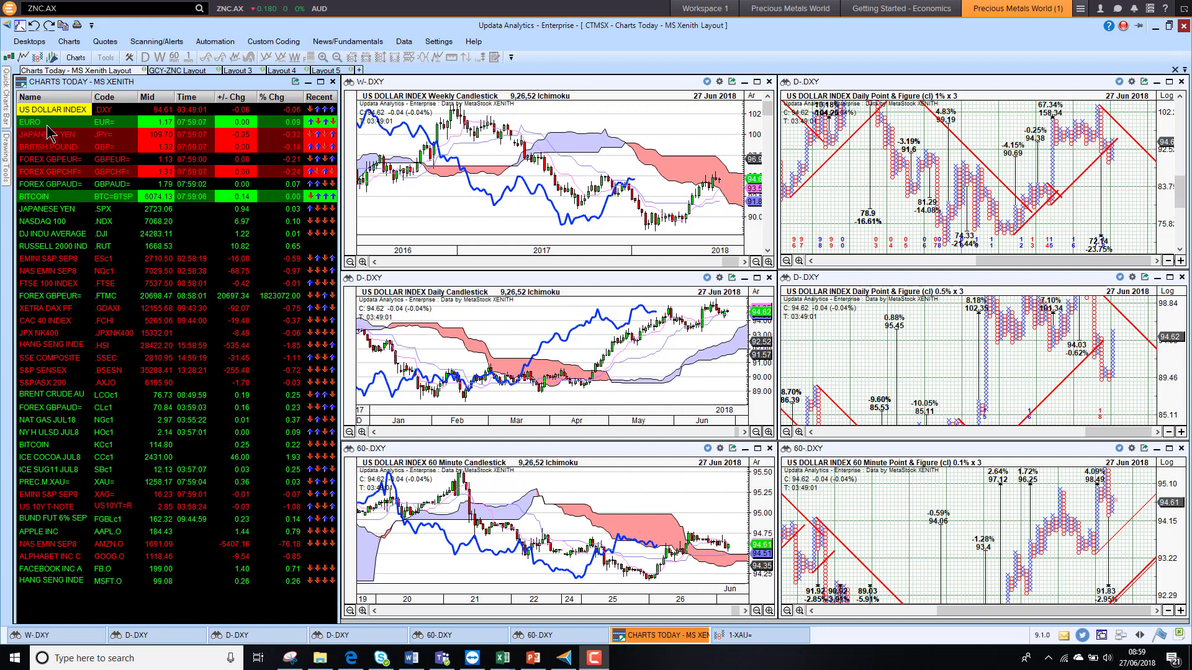
# Load Euro, Japanese Yen, British Pound and GBP/EUR charts in turn, then step to the next row
pyautogui.click(44, 121)
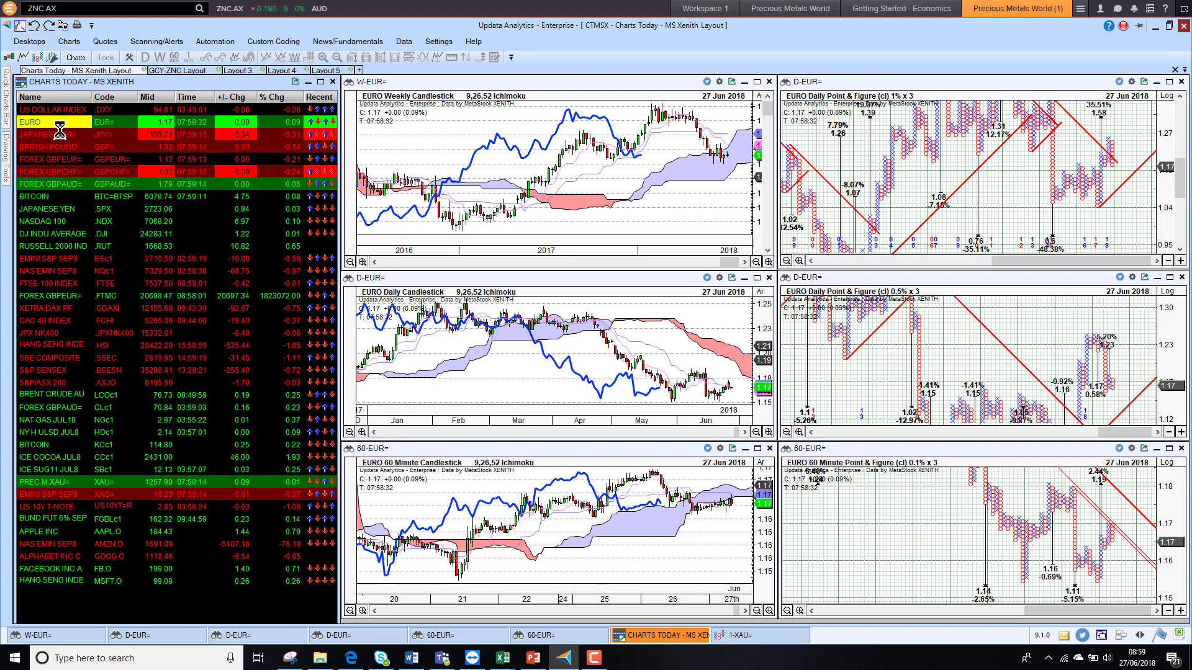
pyautogui.click(45, 134)
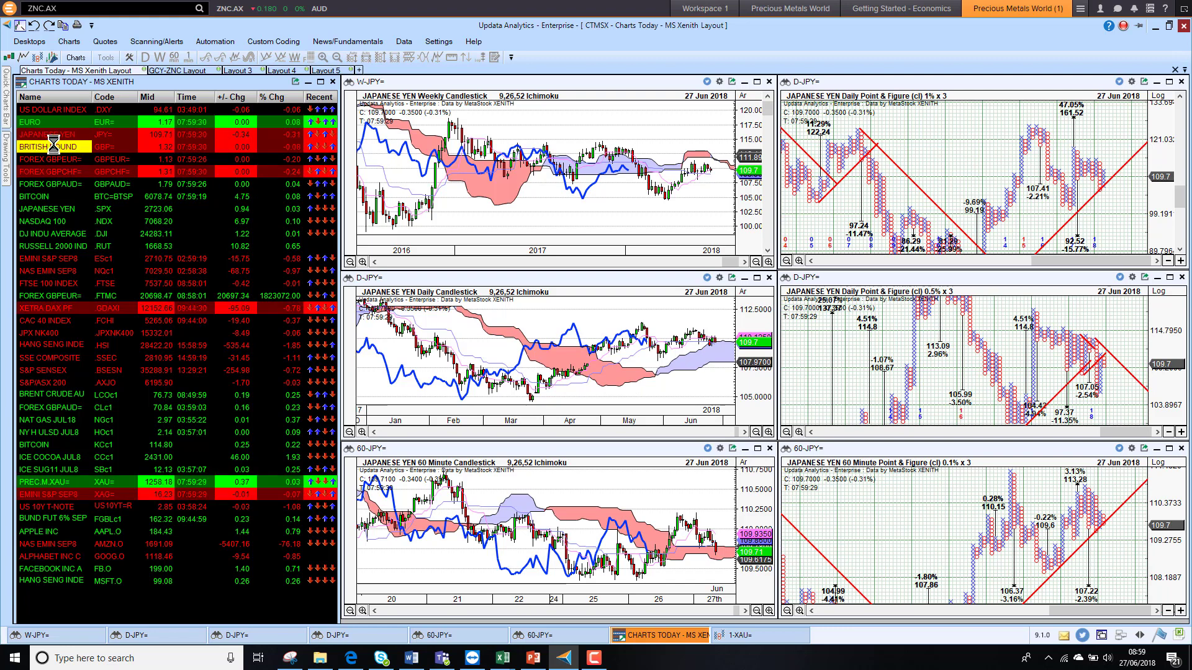
pyautogui.click(46, 146)
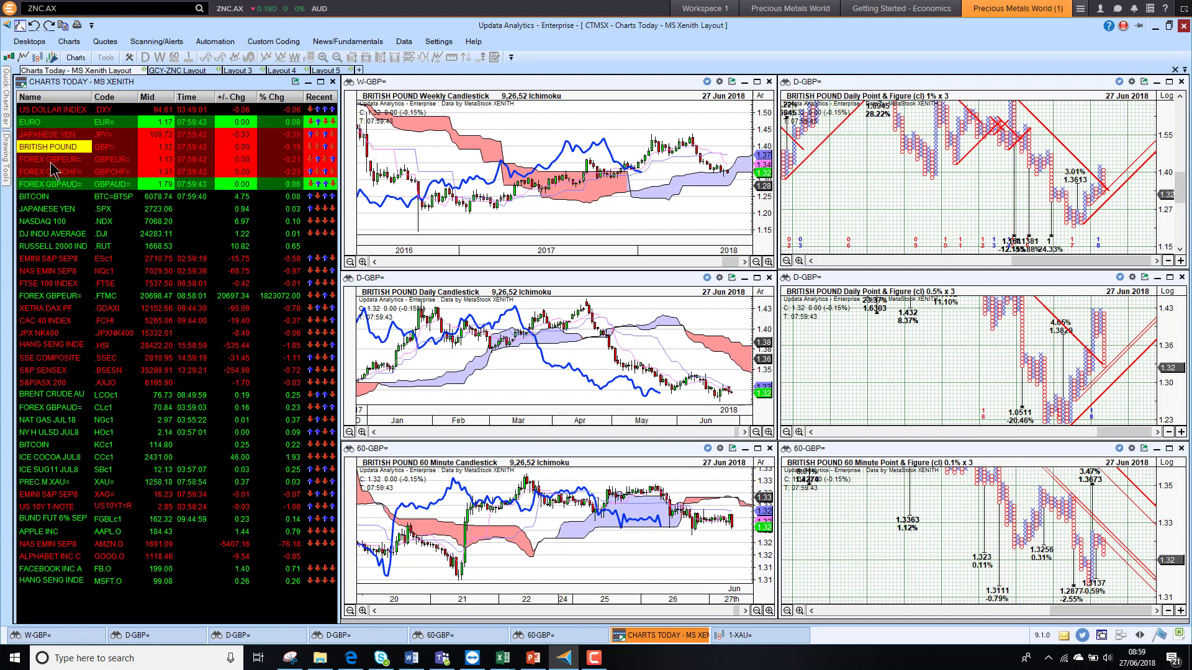
pyautogui.click(50, 160)
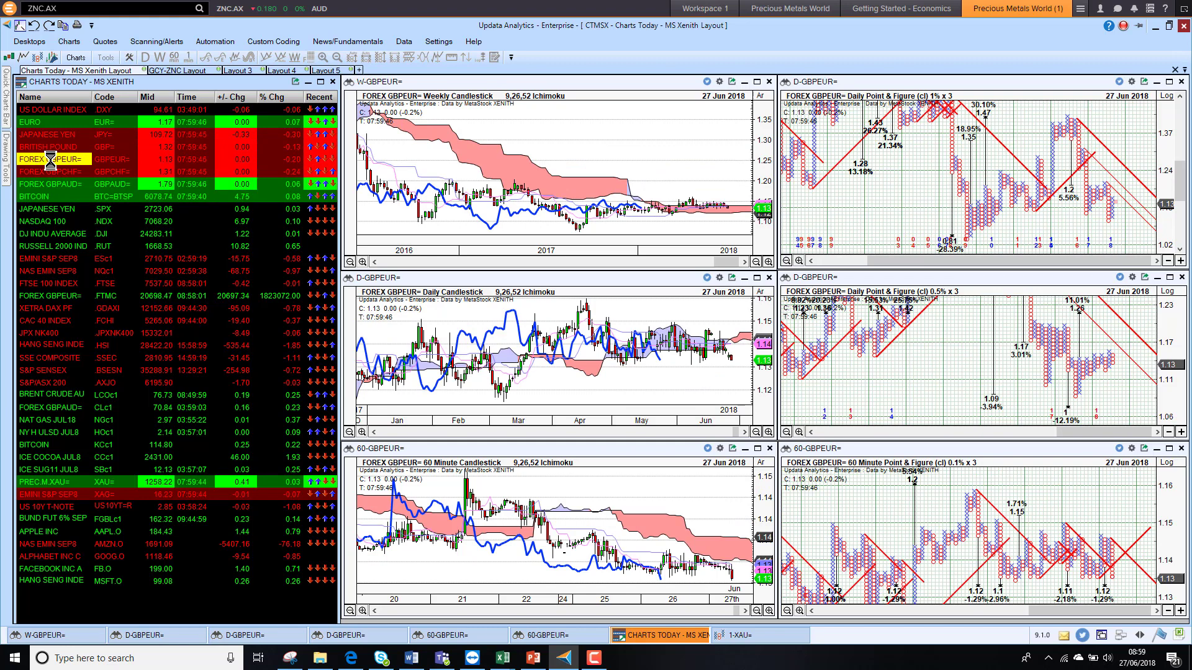
pyautogui.click(54, 171)
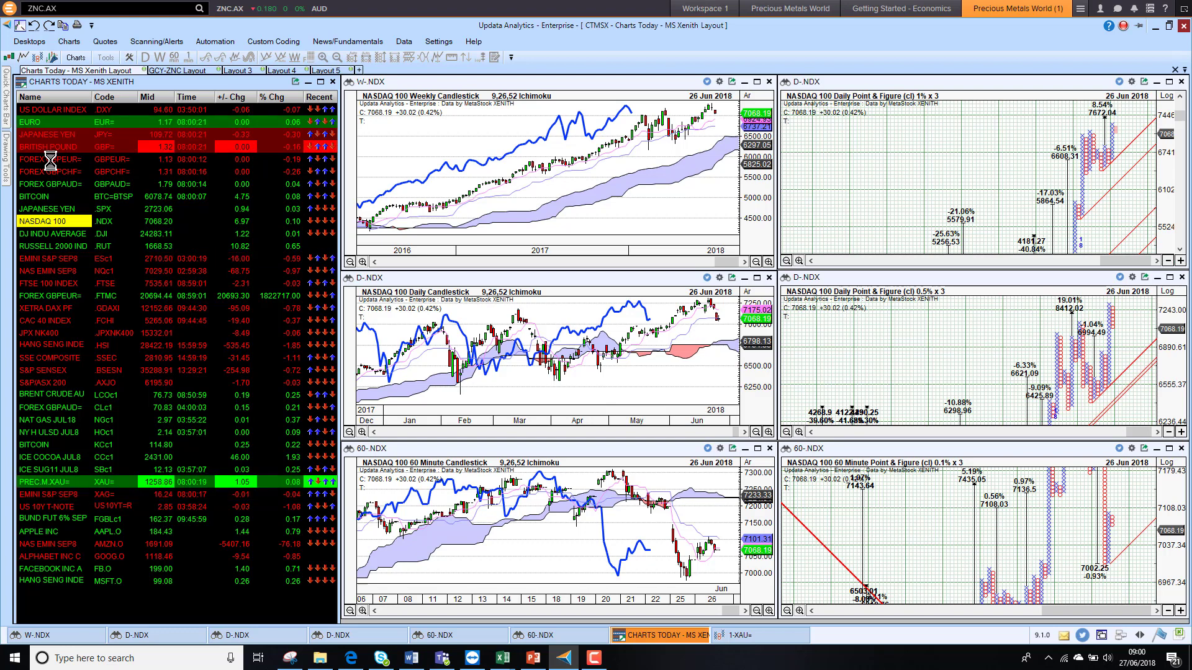
# Load the Dow Jones Industrial Average and Russell 2000 charts, then step to FTSE MID250
pyautogui.click(52, 234)
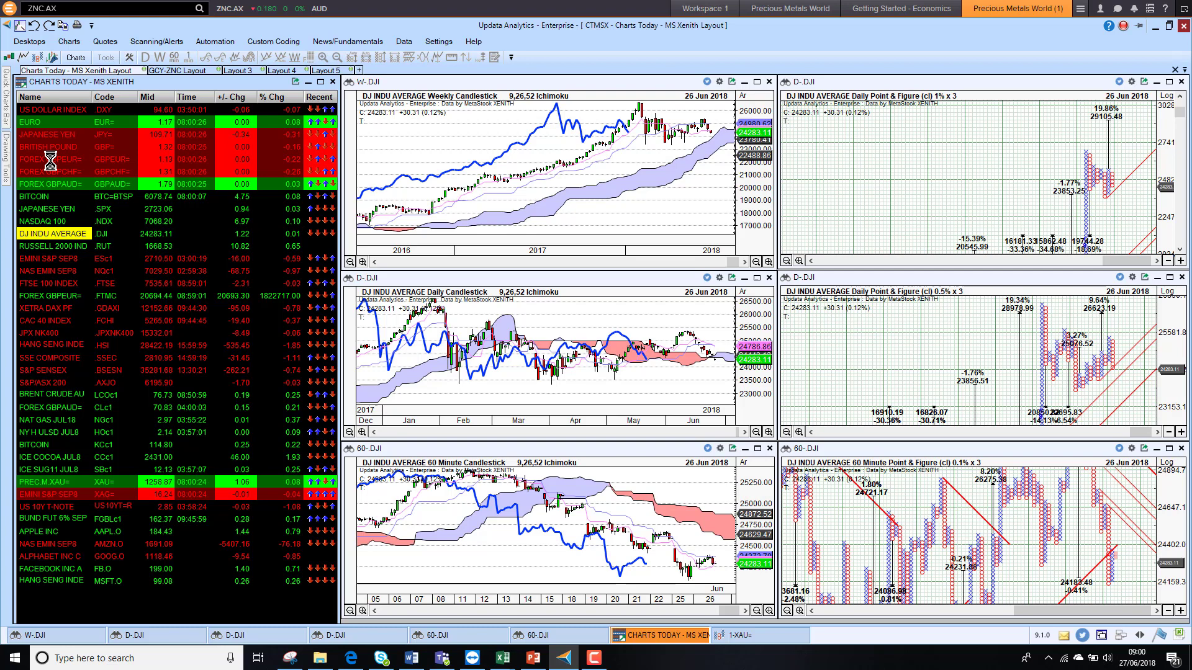
pyautogui.click(52, 246)
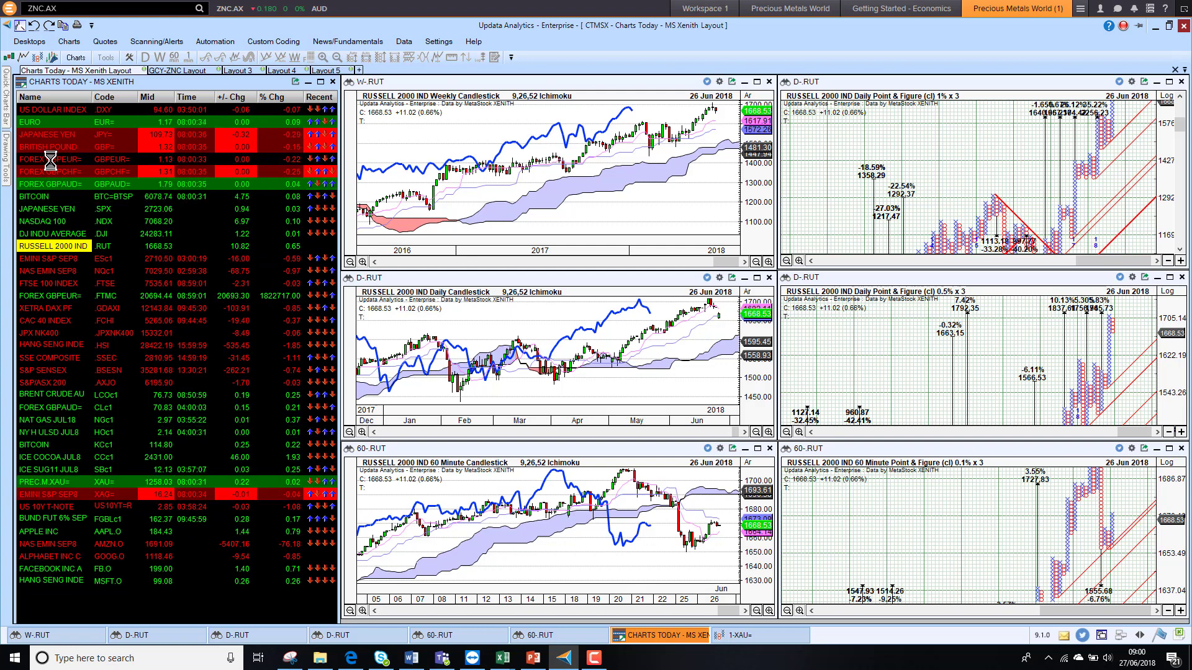
pyautogui.click(50, 258)
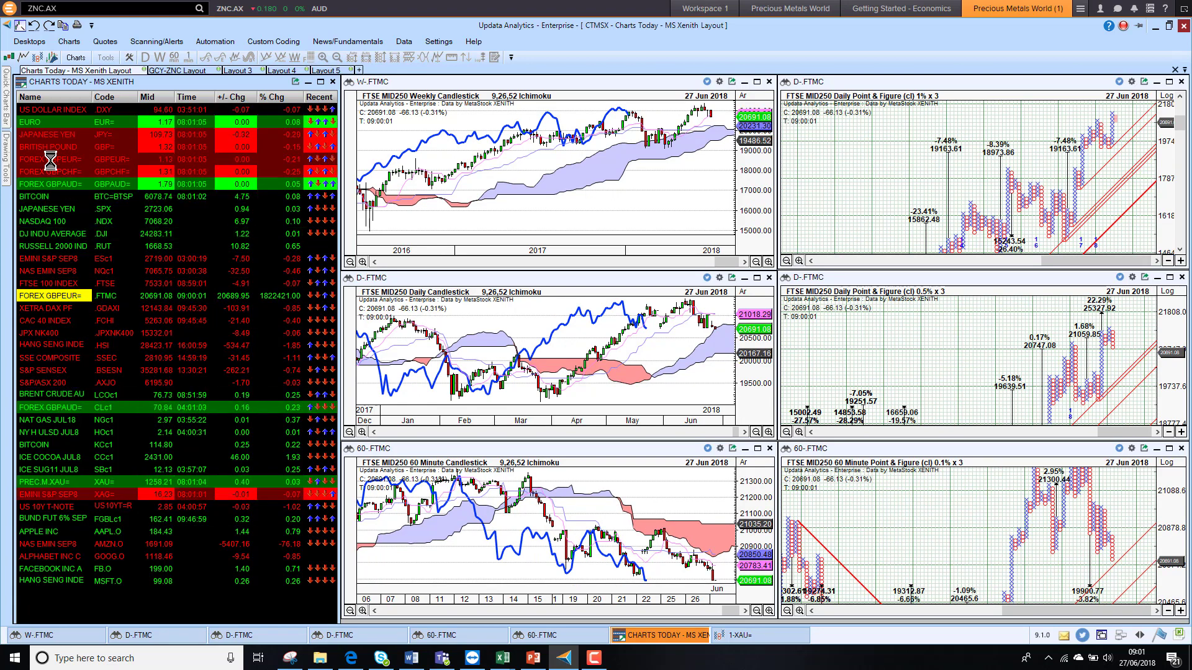
# Load the XETRA DAX PF, Hang Seng Index and SSE Composite charts in turn
pyautogui.click(54, 306)
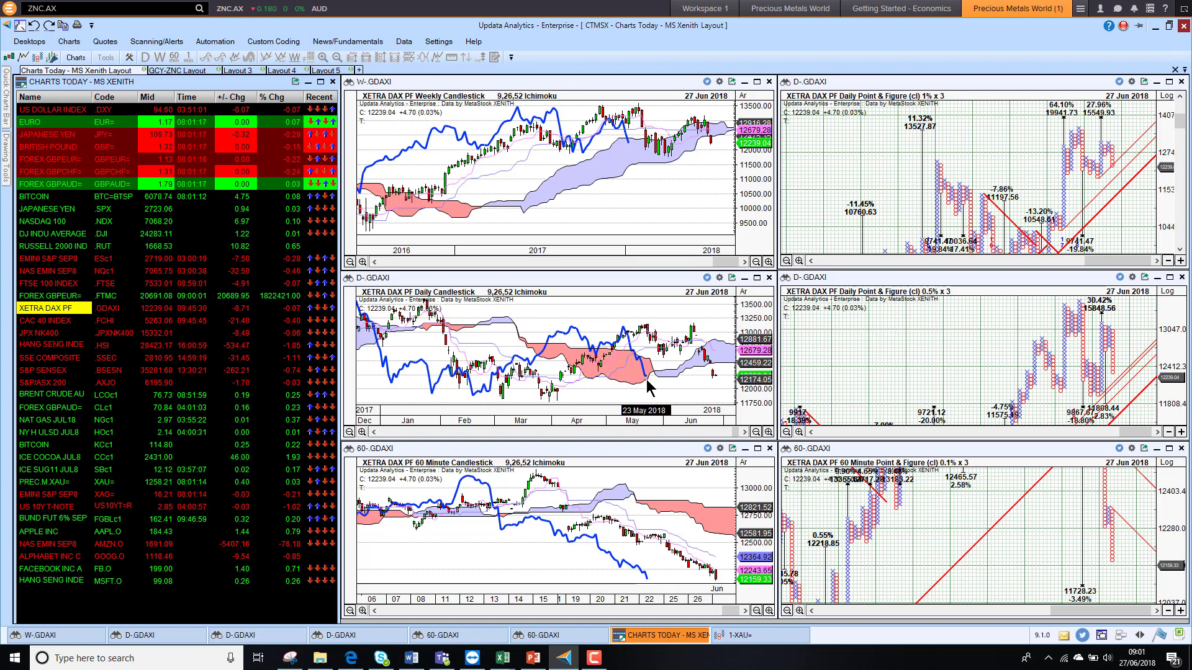
pyautogui.click(48, 321)
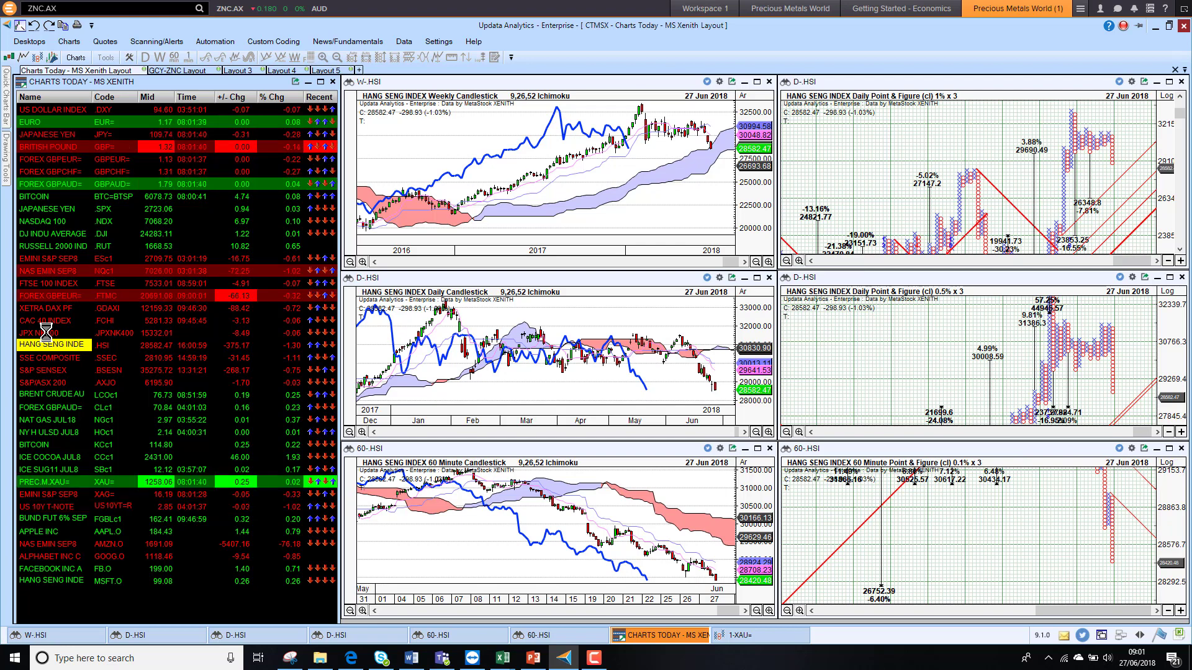
pyautogui.click(49, 358)
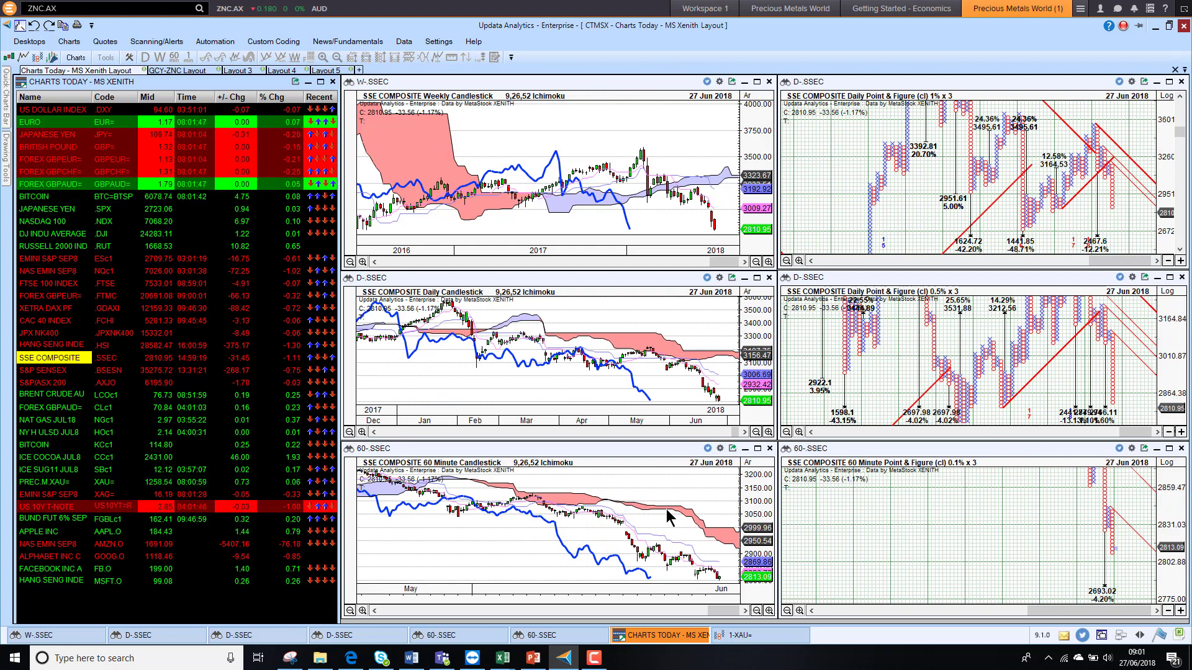
pyautogui.moveTo(1021, 561)
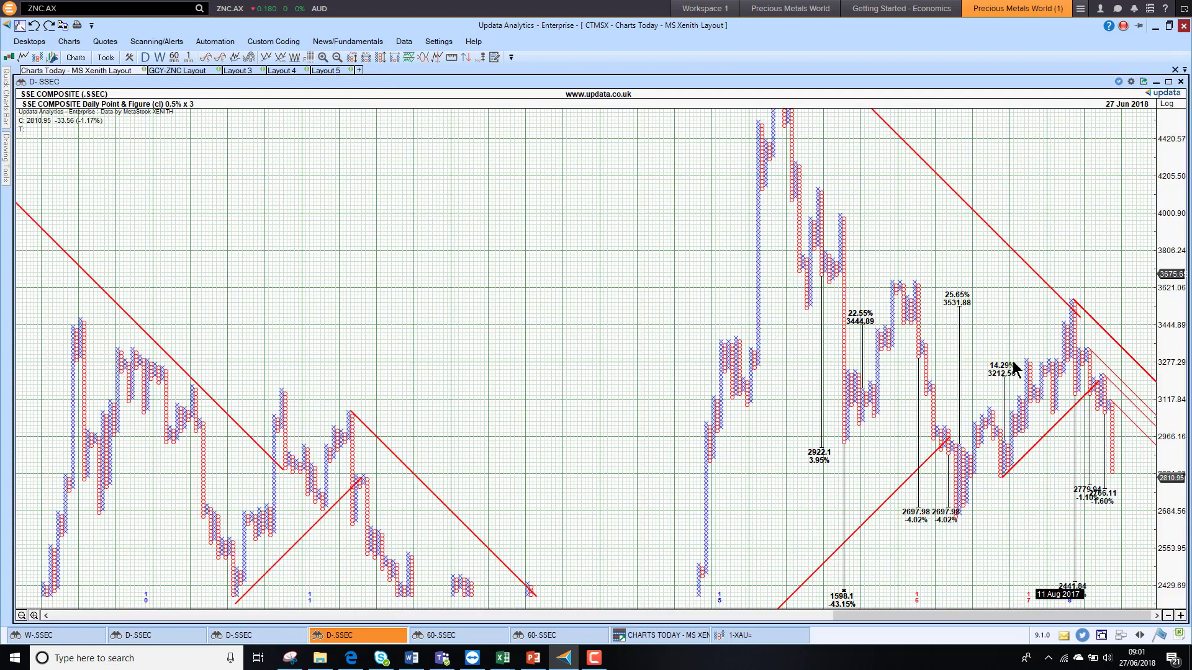
pyautogui.moveTo(1079, 505)
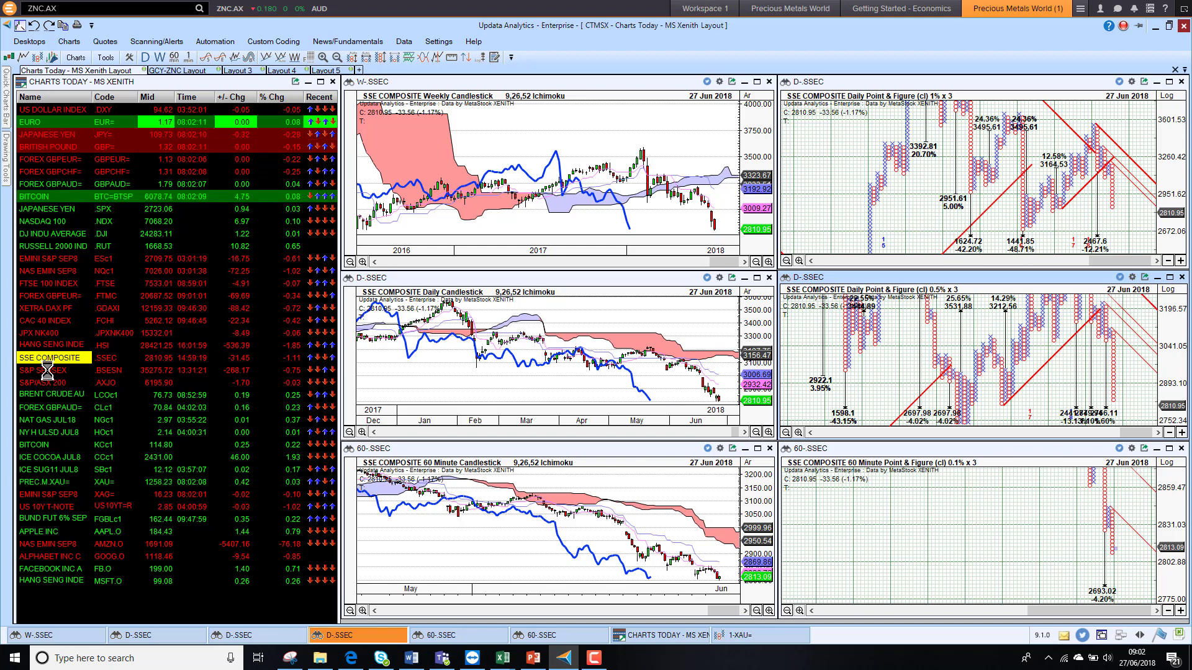
# Load the S&P SENSEX charts into the six-chart layout
pyautogui.click(48, 370)
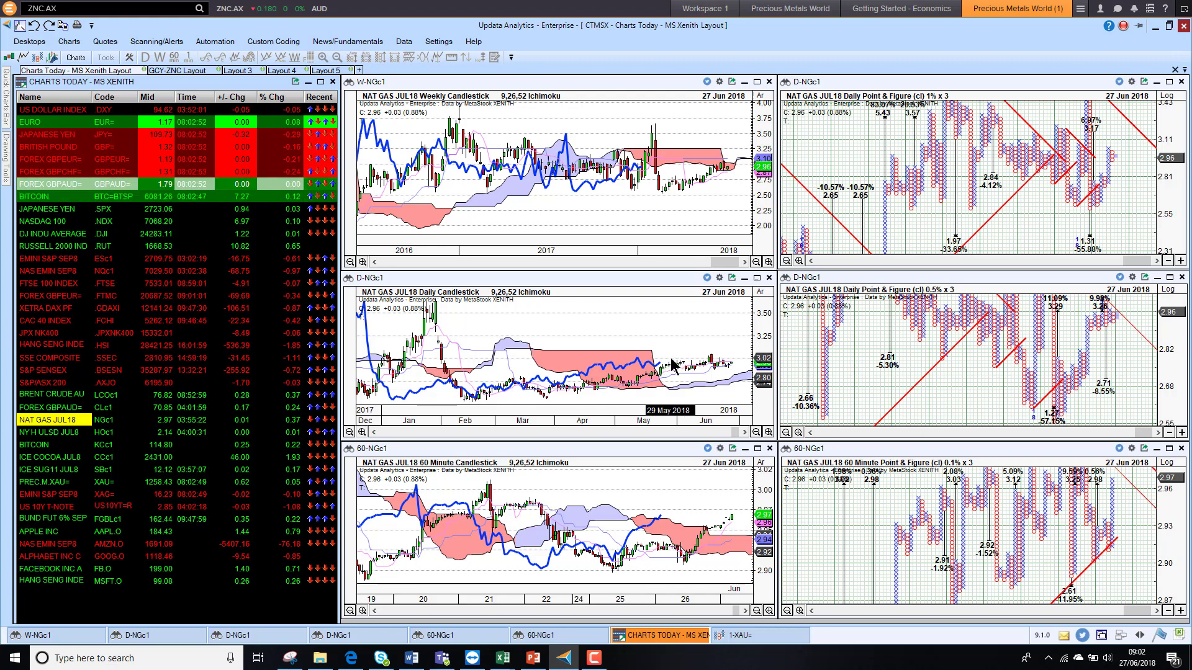
pyautogui.moveTo(698, 347)
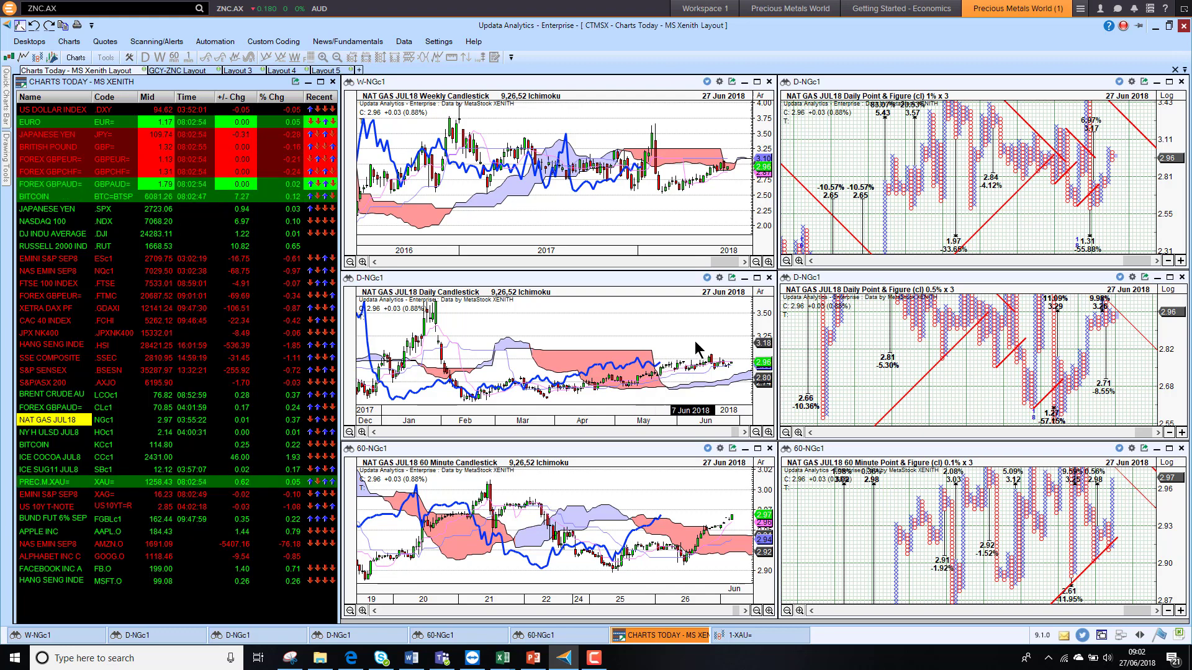
pyautogui.moveTo(649, 513)
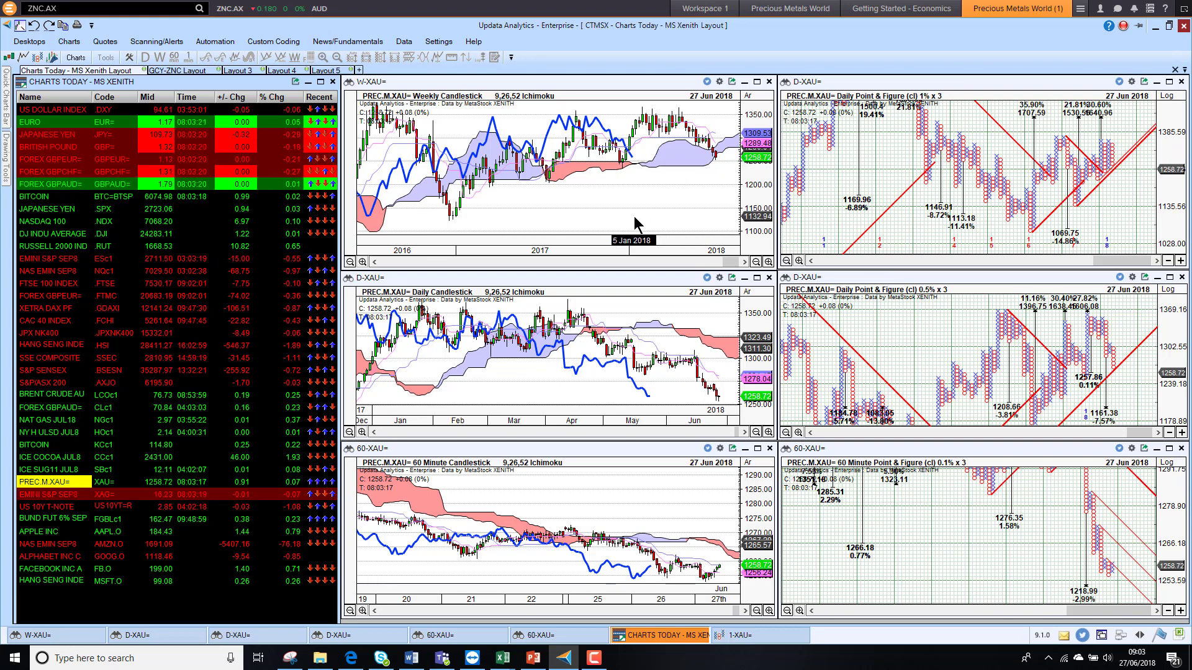
pyautogui.moveTo(1117, 141)
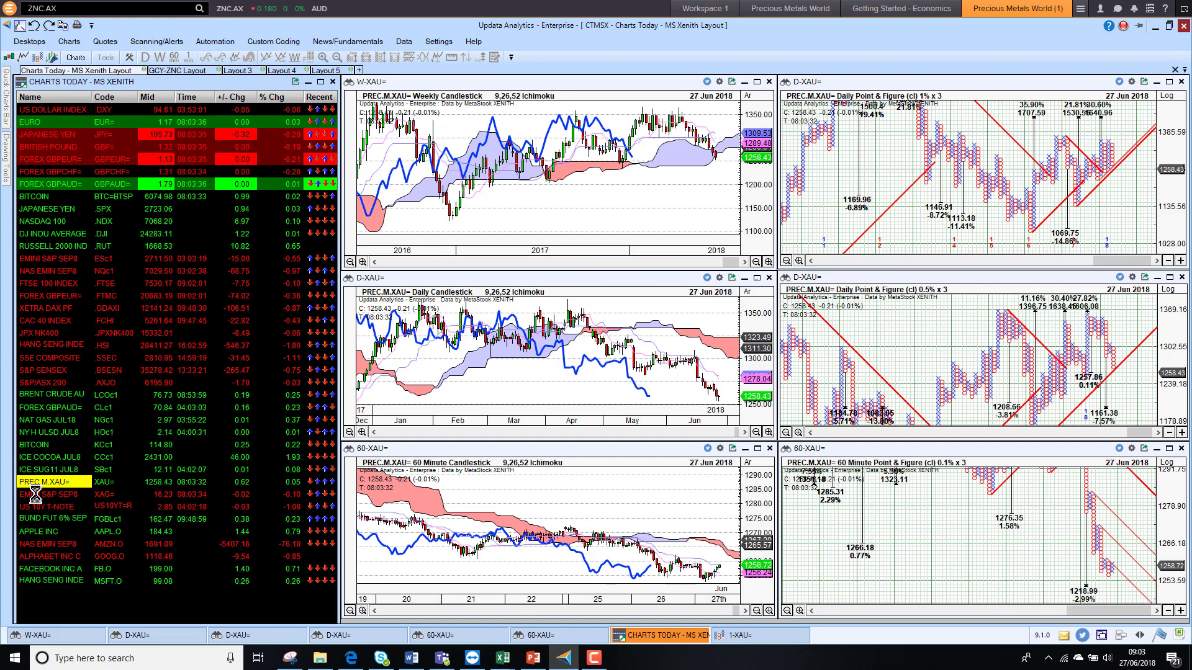
# Load the silver PREC.M.XAG= charts, then step on to Apple Inc
pyautogui.click(53, 494)
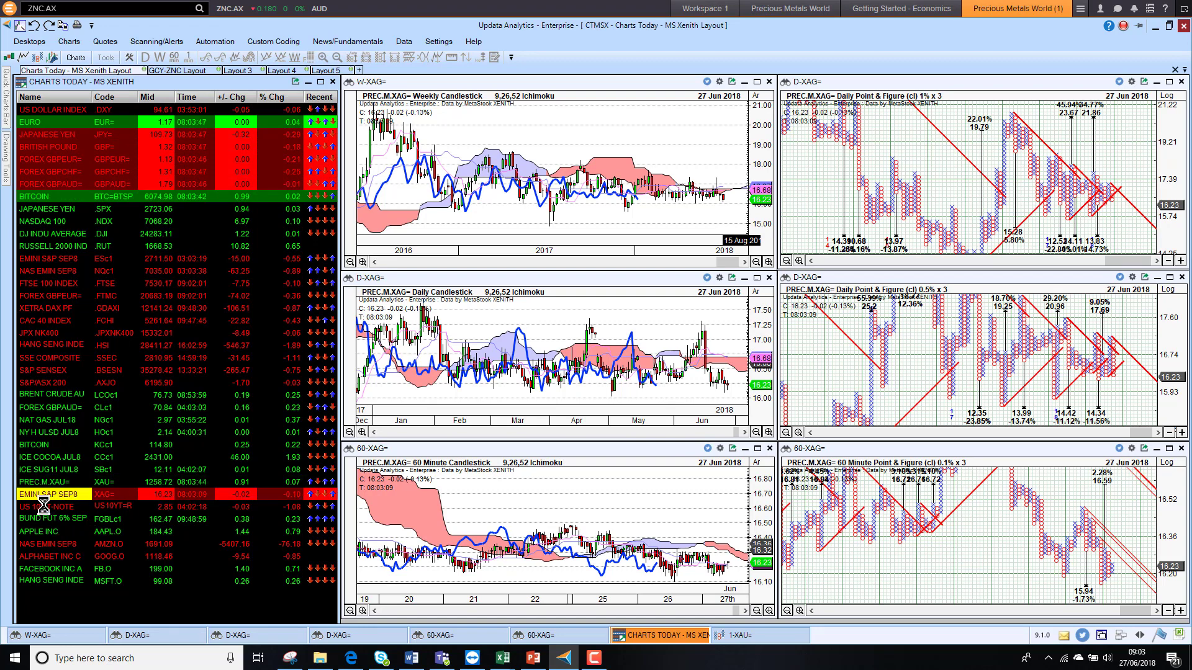
pyautogui.click(50, 506)
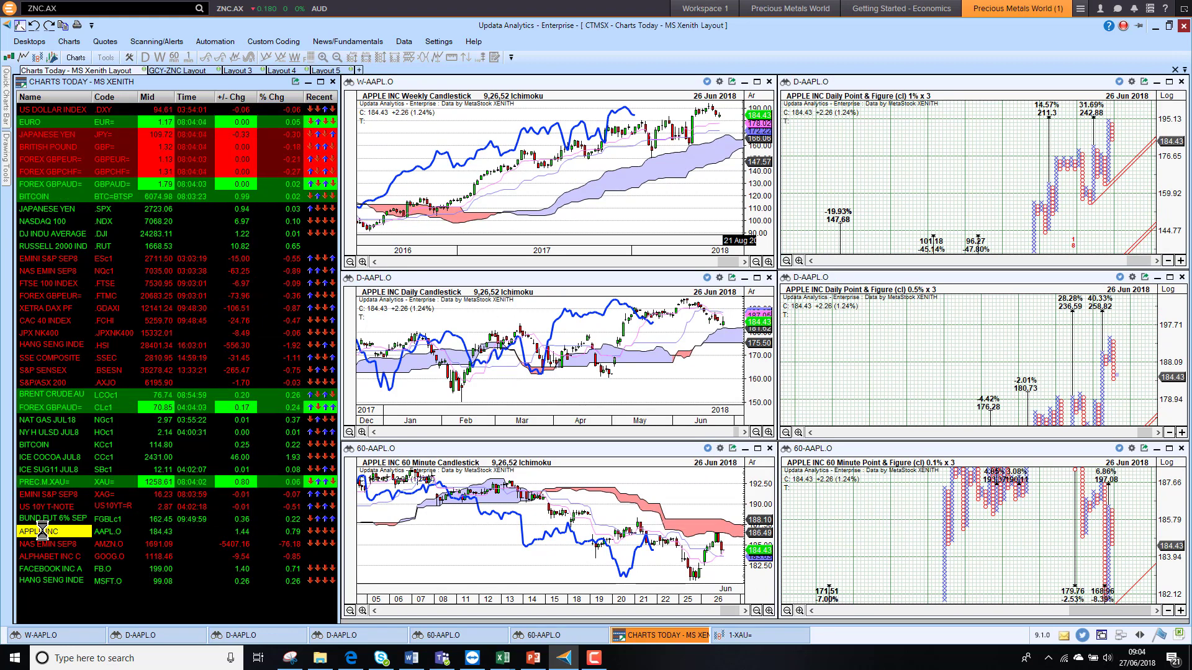
# Load the Amazon (AMZN.O), Alphabet Inc C and Facebook Inc A charts in turn
pyautogui.click(54, 544)
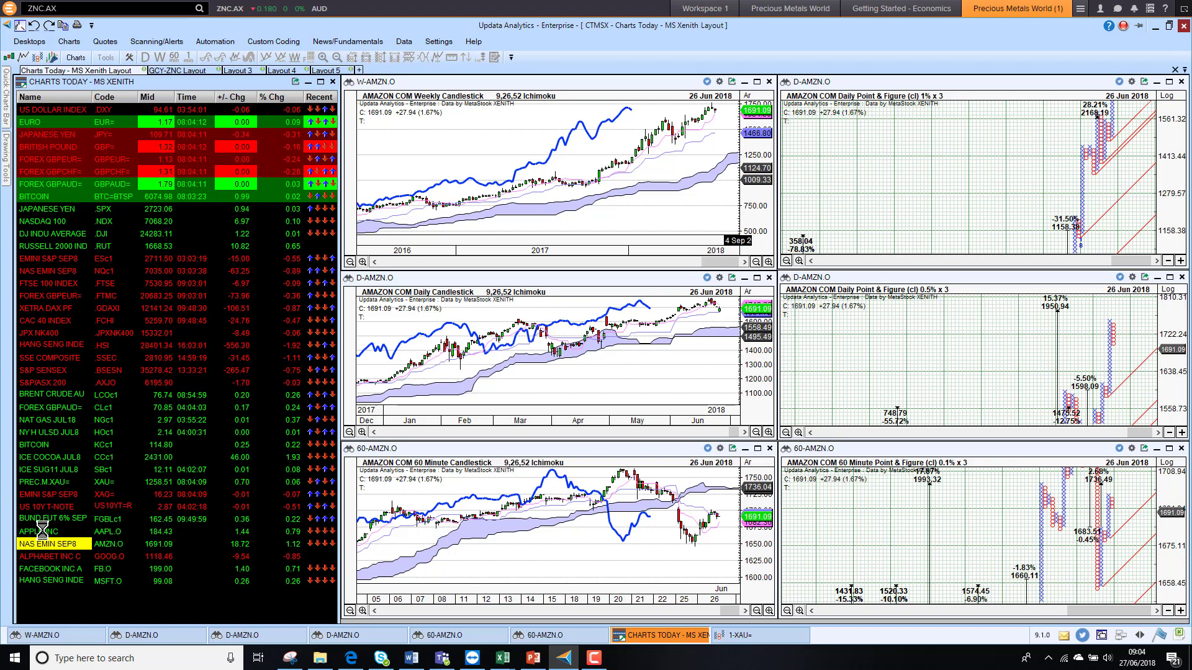
pyautogui.click(53, 556)
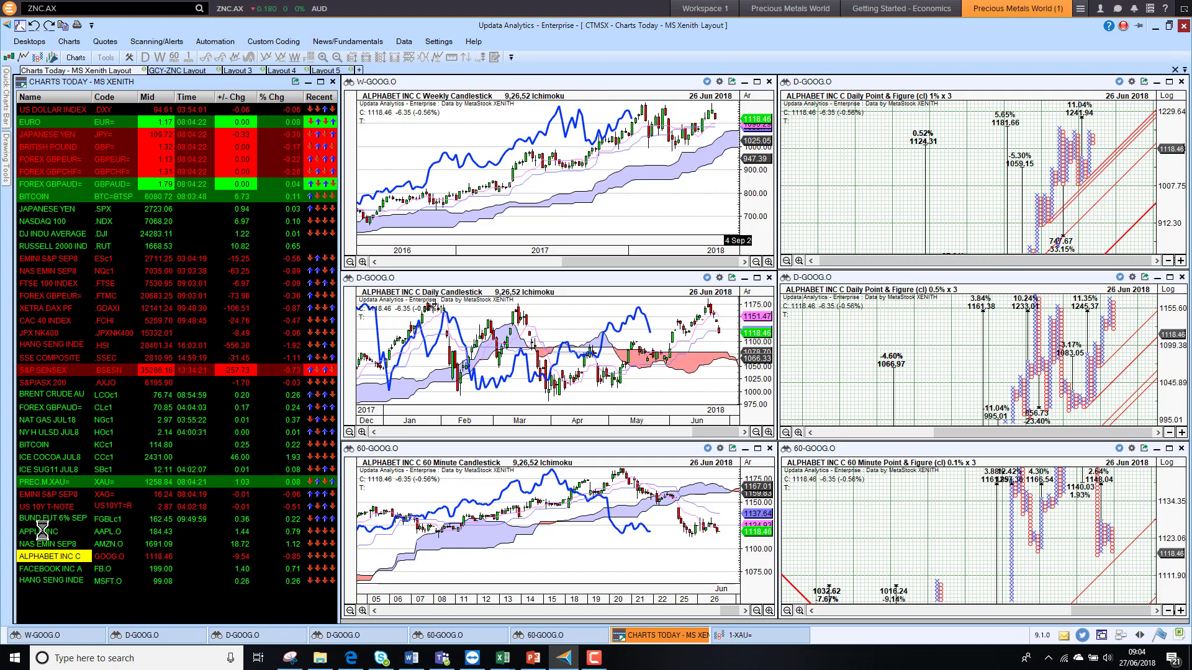
pyautogui.click(50, 568)
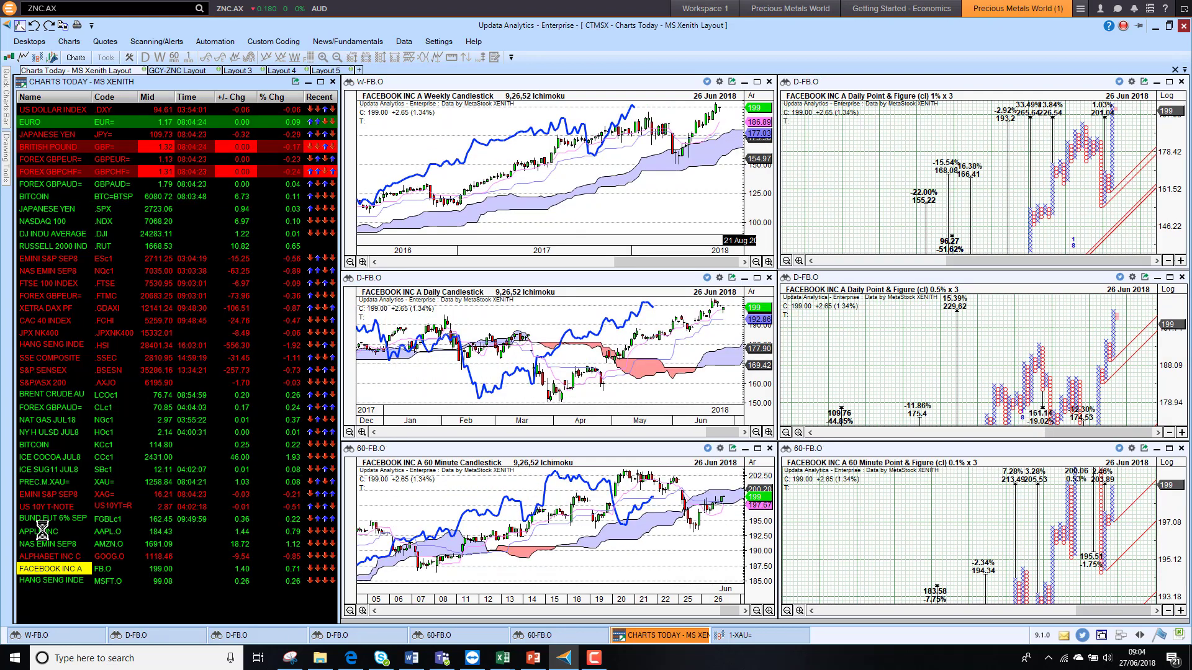